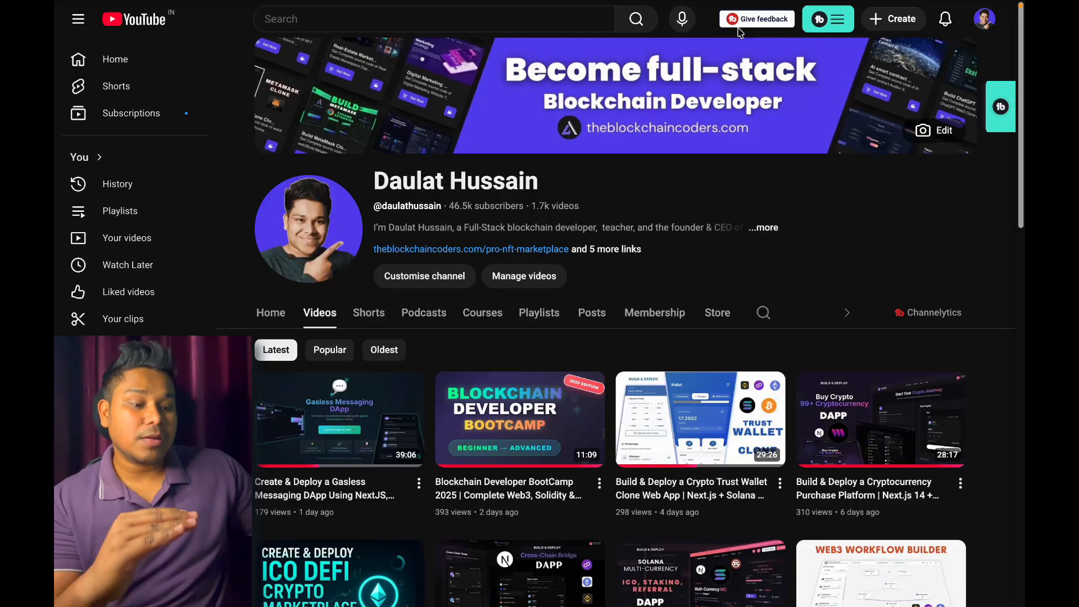
Switch the channel page to its Playlists tab and scroll through the blockchain, Solana and ICO DApp playlists
{"action": "scroll", "scroll_direction": "down", "scroll_amount": 3}
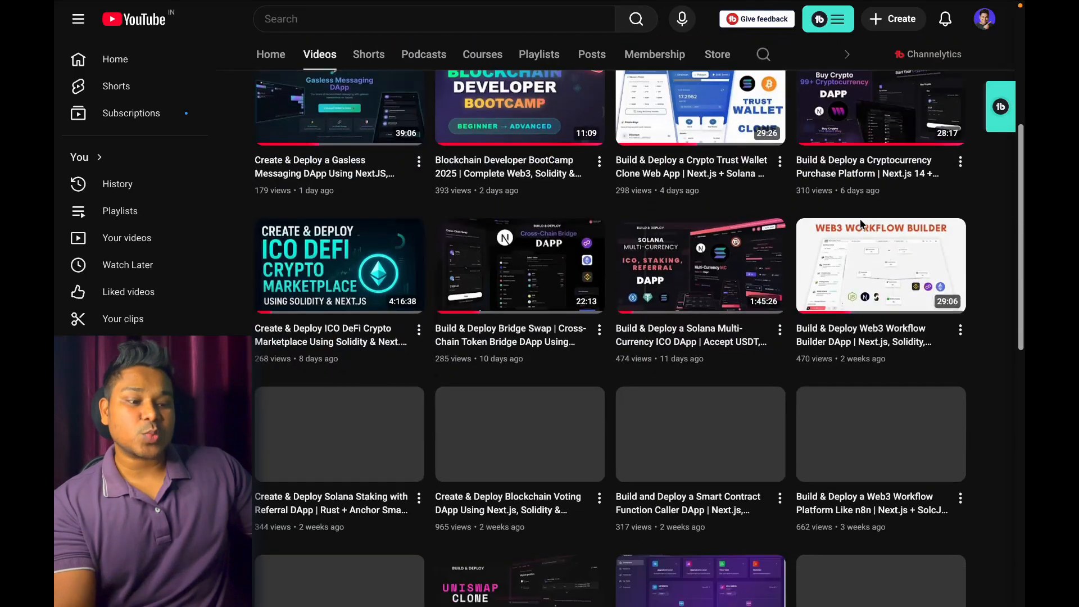
{"action": "scroll", "scroll_direction": "down", "scroll_amount": 3}
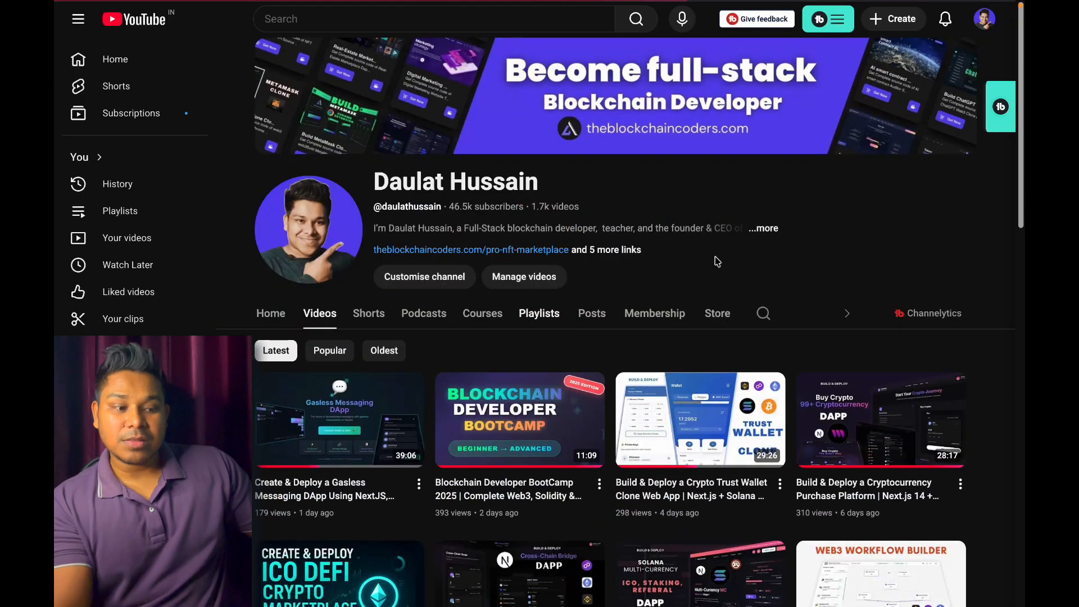
{"action": "left_click", "coordinate": [539, 313]}
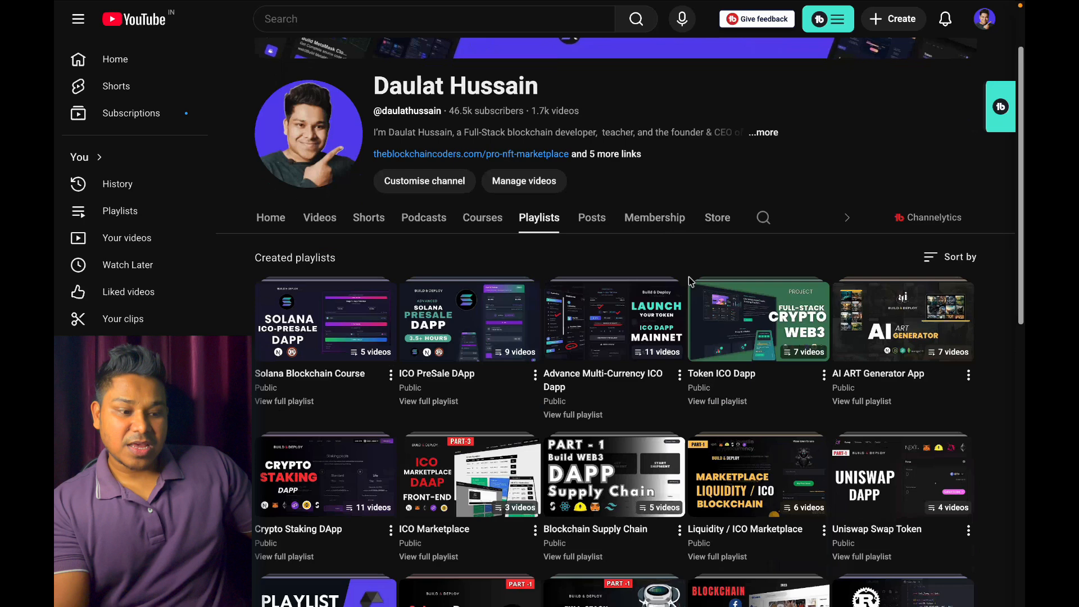
{"action": "scroll", "scroll_direction": "down", "scroll_amount": 3}
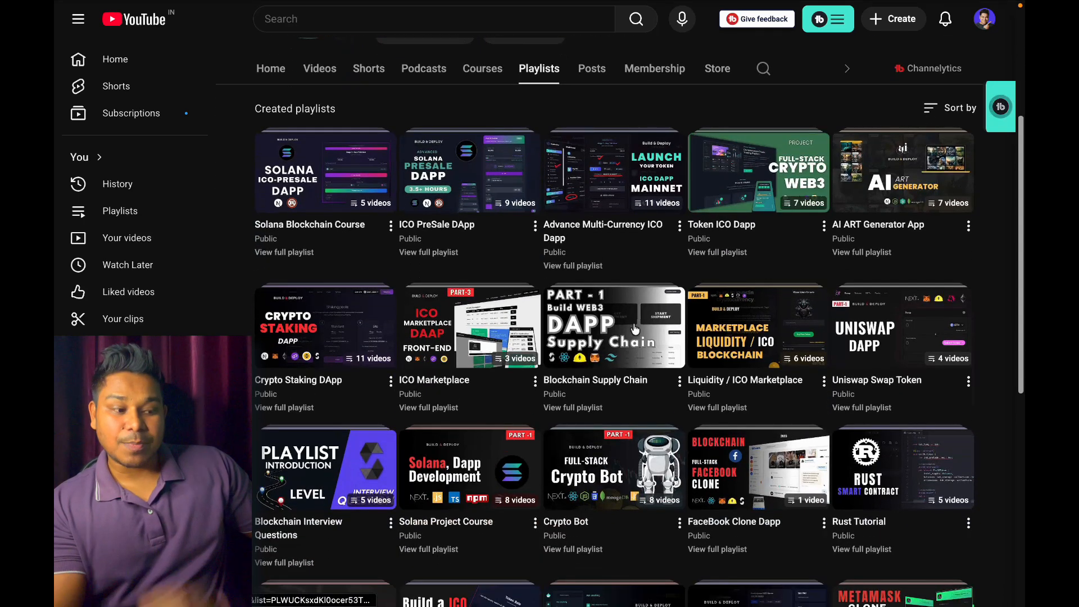
{"action": "mouse_move", "coordinate": [613, 327]}
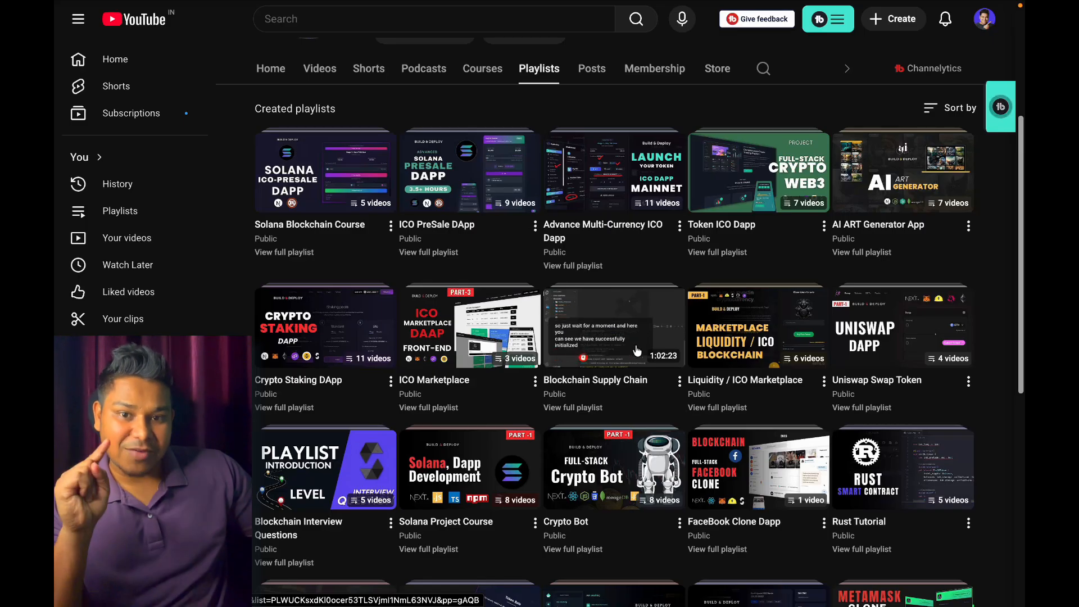
{"action": "type", "text": "crowd fundi"}
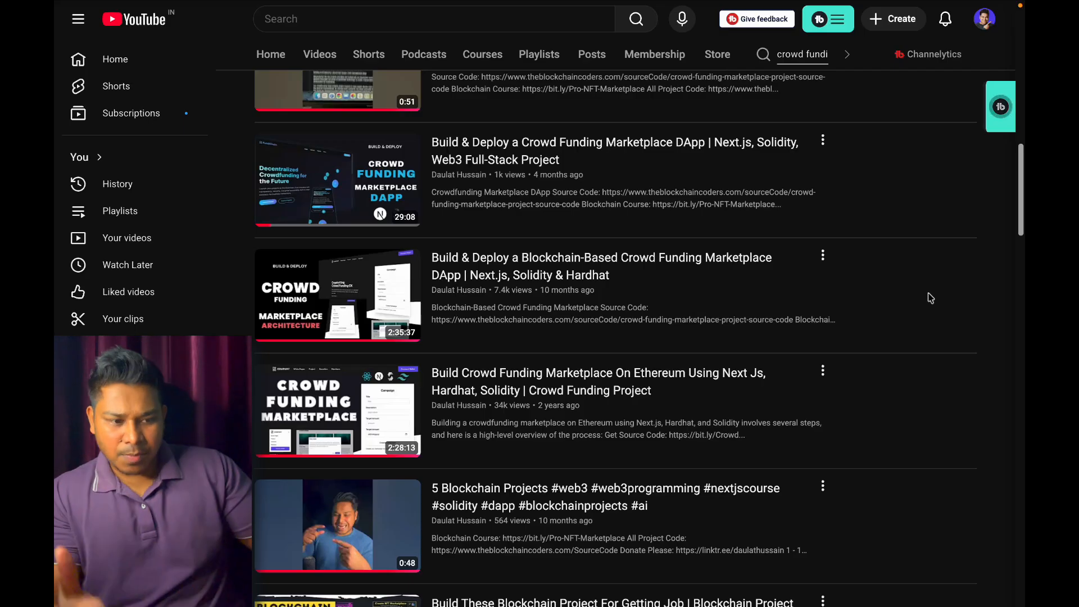
{"action": "scroll", "scroll_direction": "down", "scroll_amount": 3}
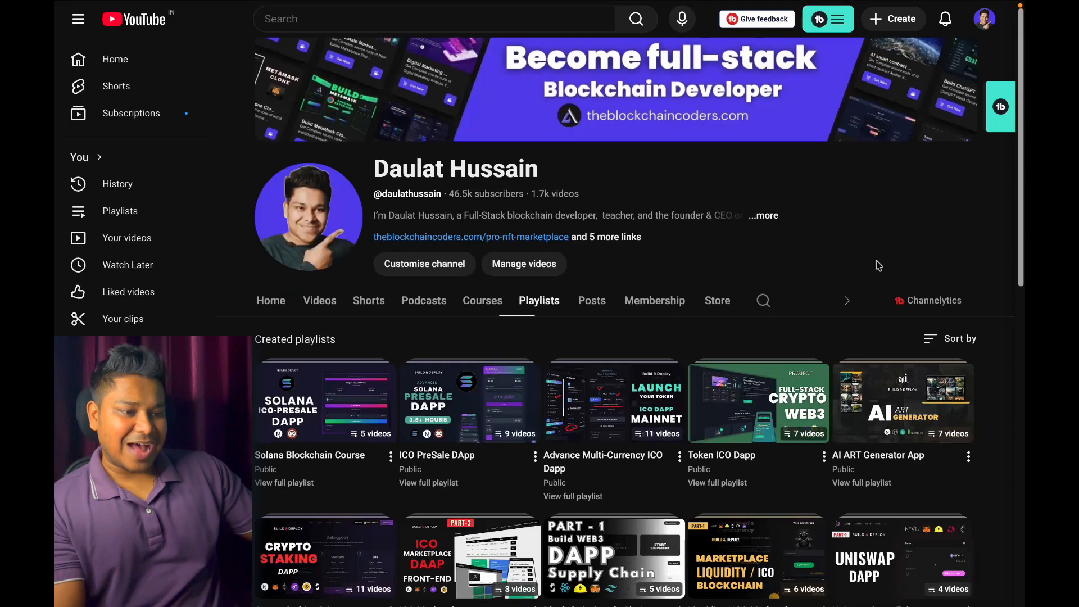
{"action": "scroll", "scroll_direction": "down", "scroll_amount": 3}
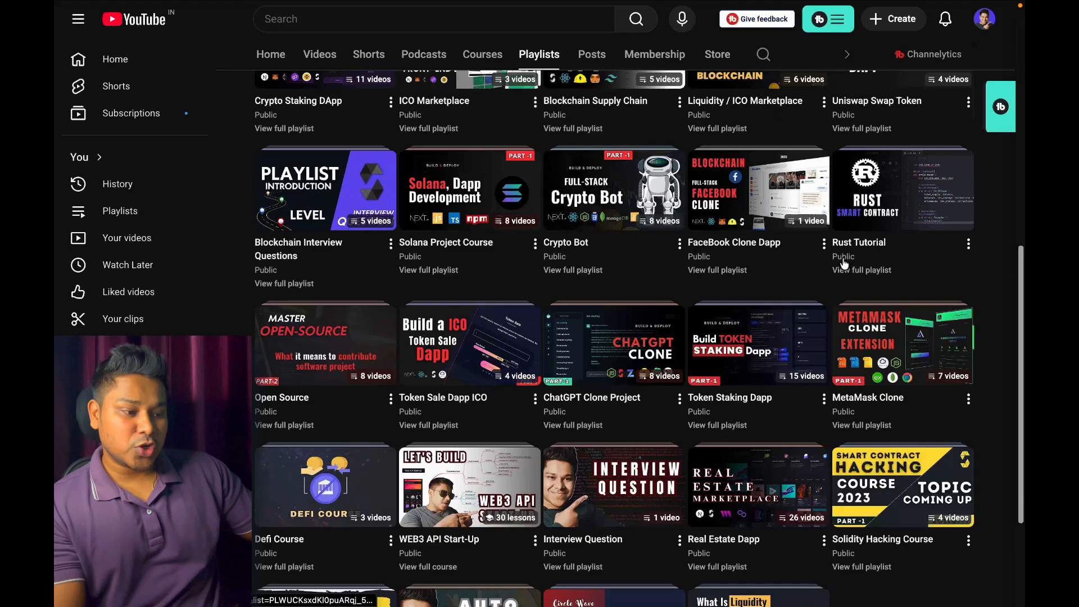
{"action": "scroll", "scroll_direction": "down", "scroll_amount": 3}
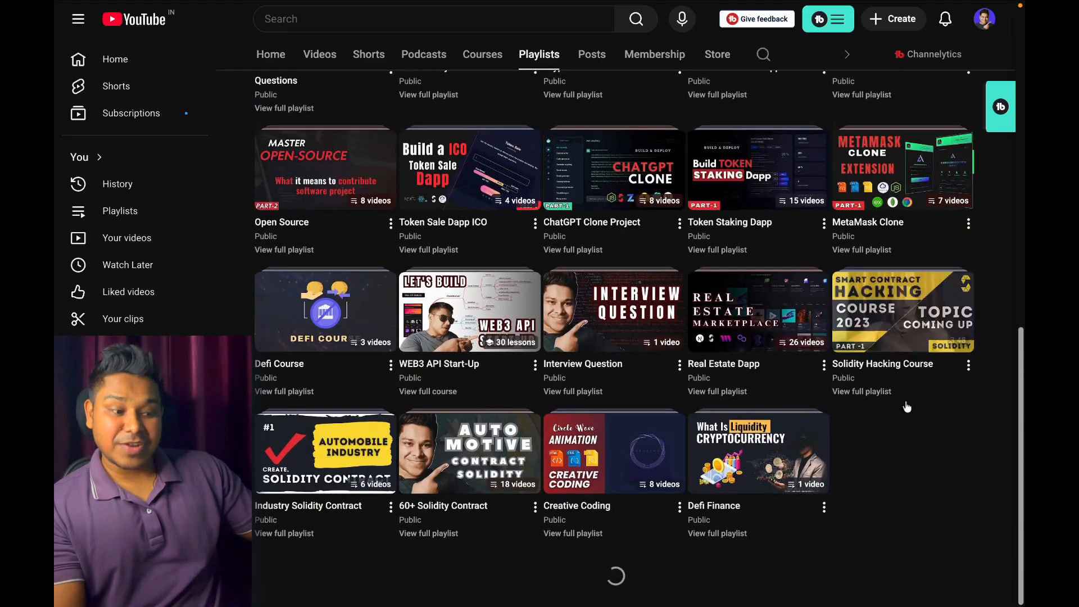
{"action": "scroll", "scroll_direction": "down", "scroll_amount": 3}
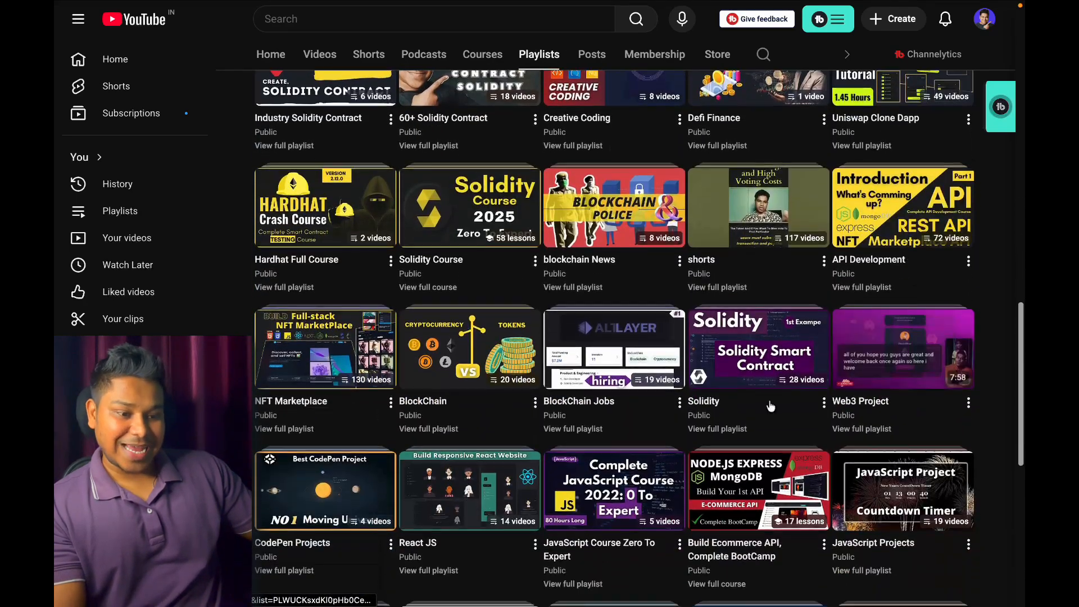
{"action": "scroll", "scroll_direction": "down", "scroll_amount": 3}
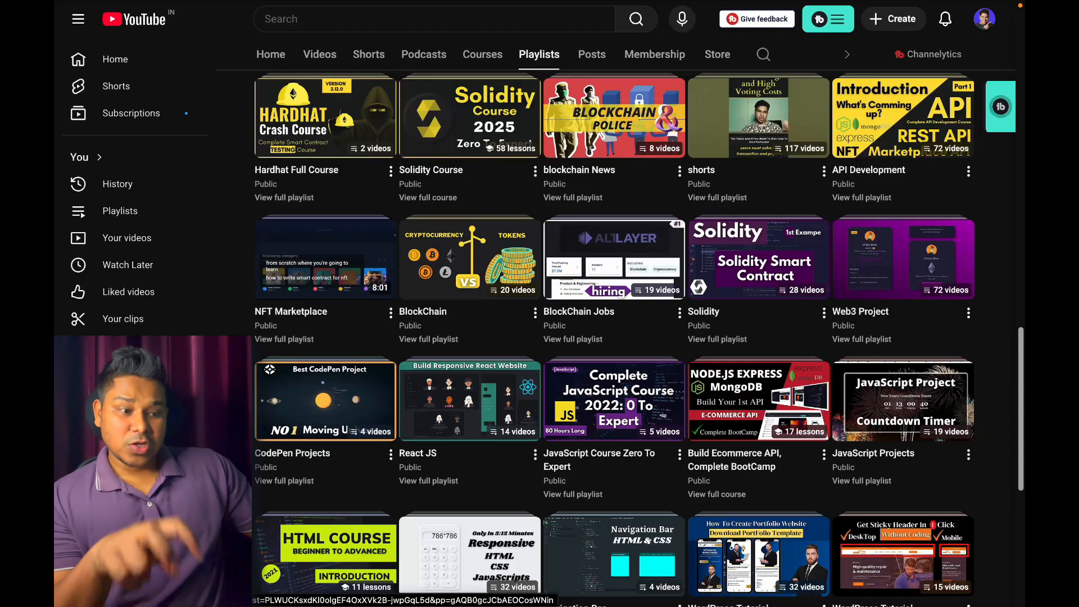
{"action": "mouse_move", "coordinate": [340, 245]}
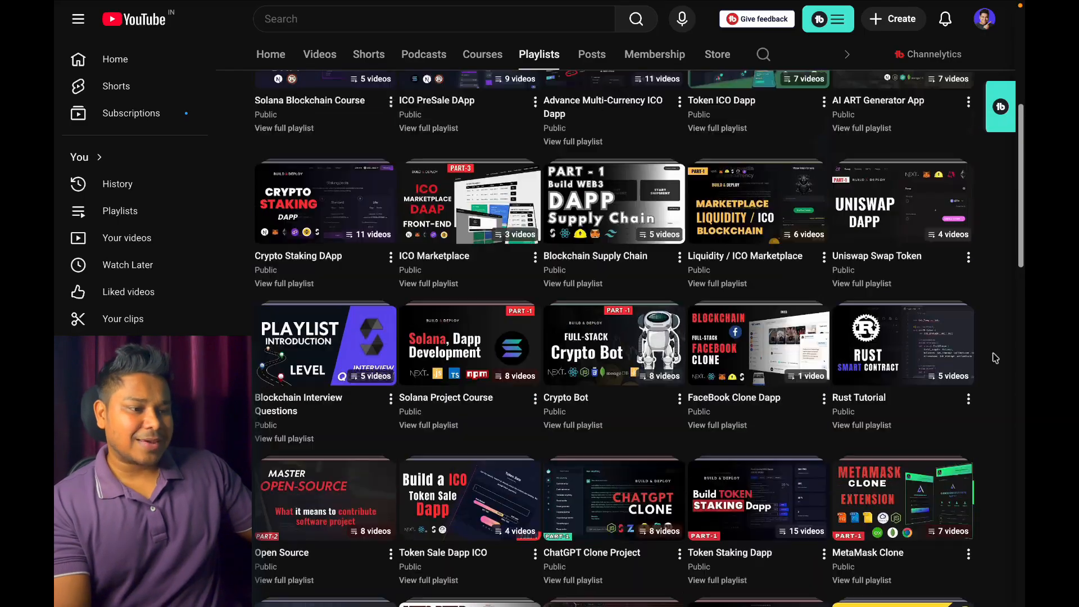
{"action": "scroll", "scroll_direction": "up", "scroll_amount": 3}
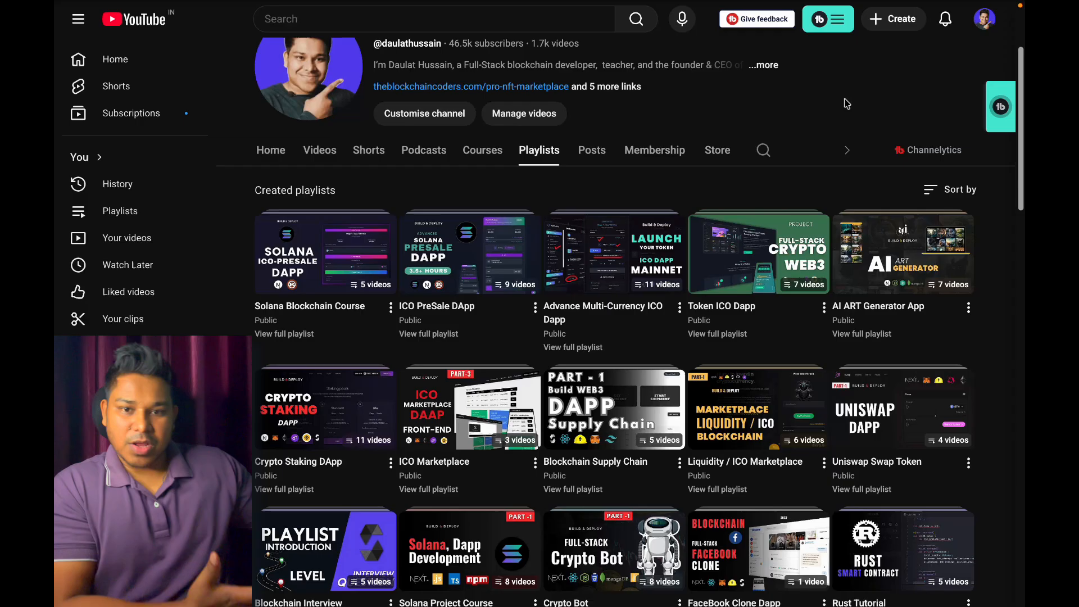
{"action": "mouse_move", "coordinate": [868, 113]}
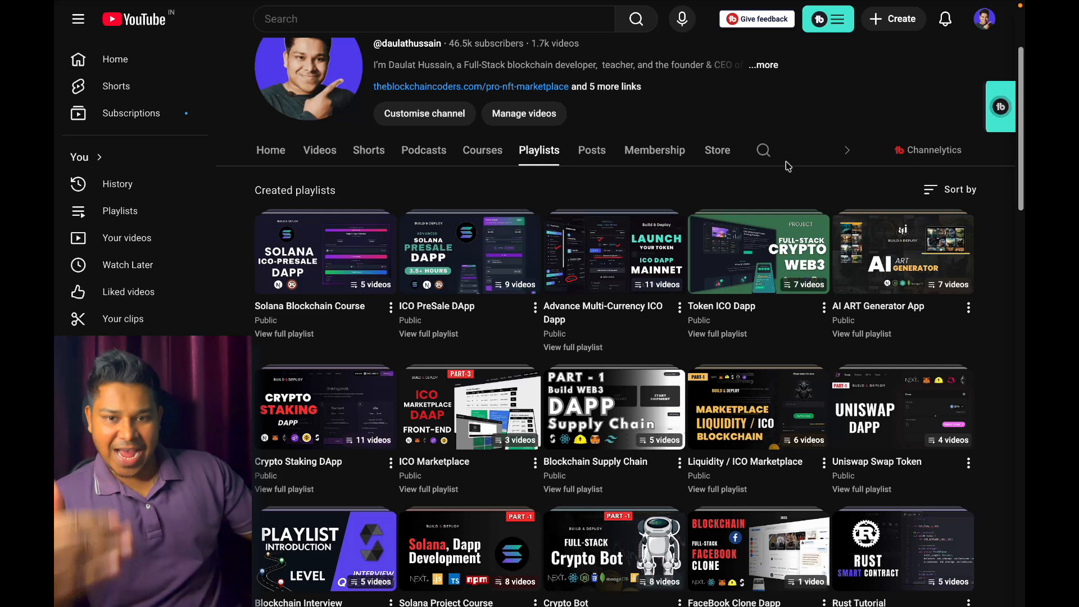
{"action": "mouse_move", "coordinate": [831, 126]}
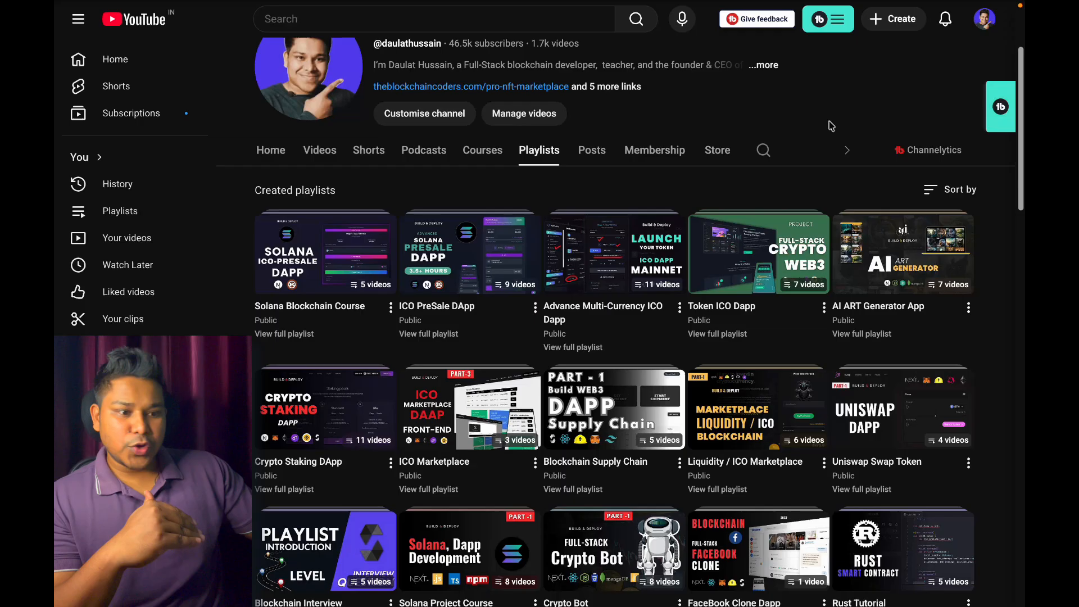
{"action": "mouse_move", "coordinate": [712, 170]}
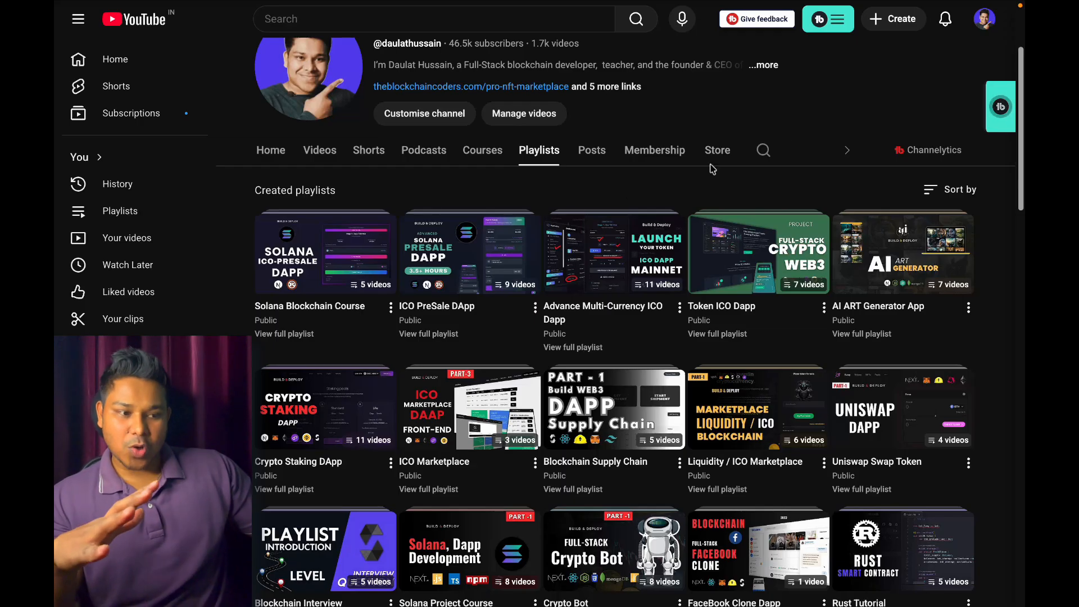
{"action": "mouse_move", "coordinate": [534, 162]}
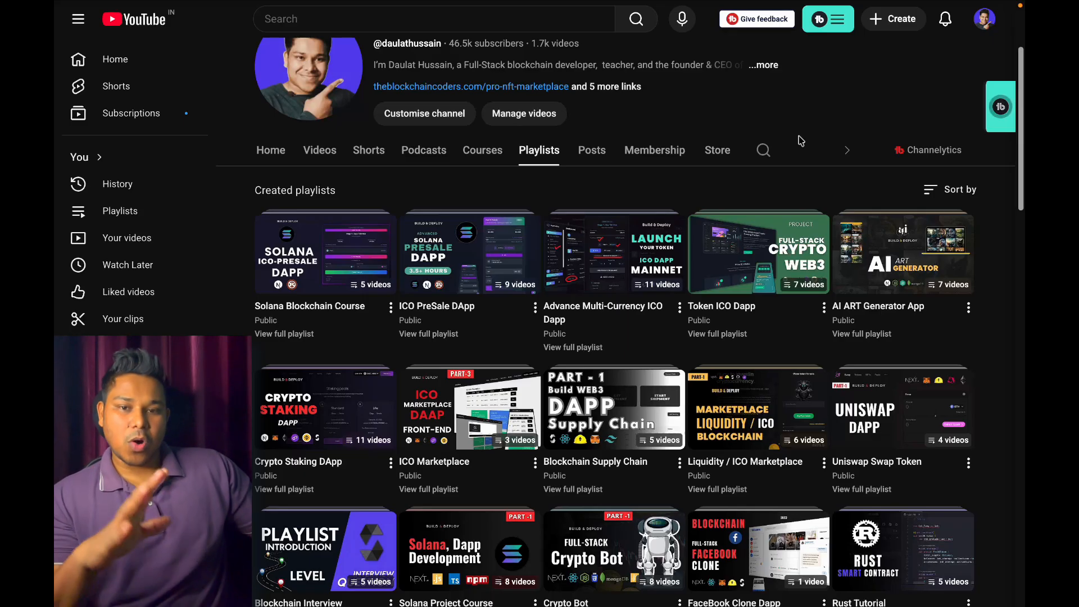
{"action": "mouse_move", "coordinate": [806, 123]}
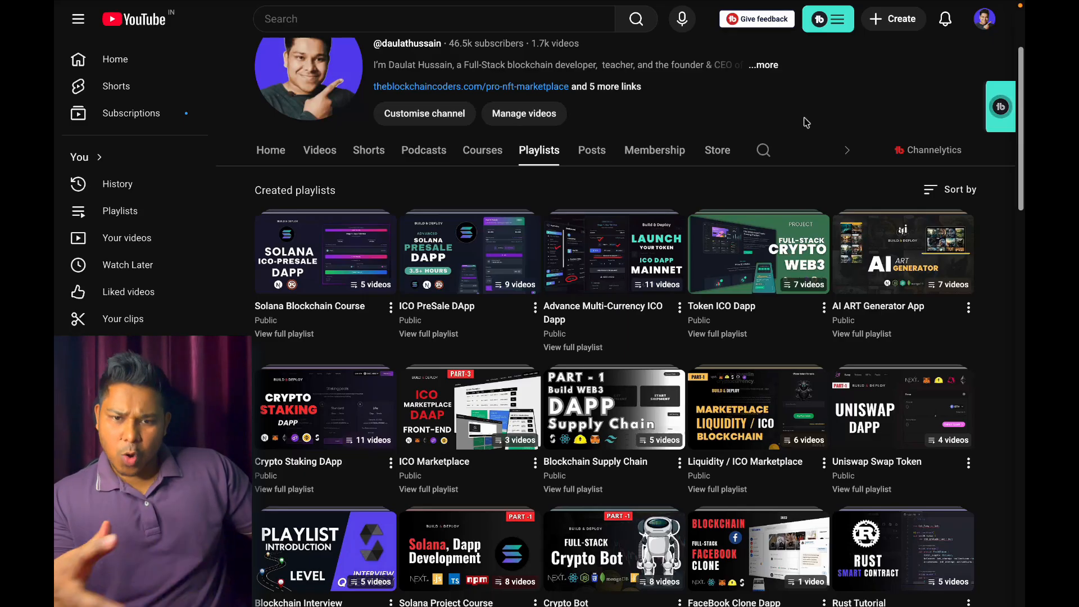